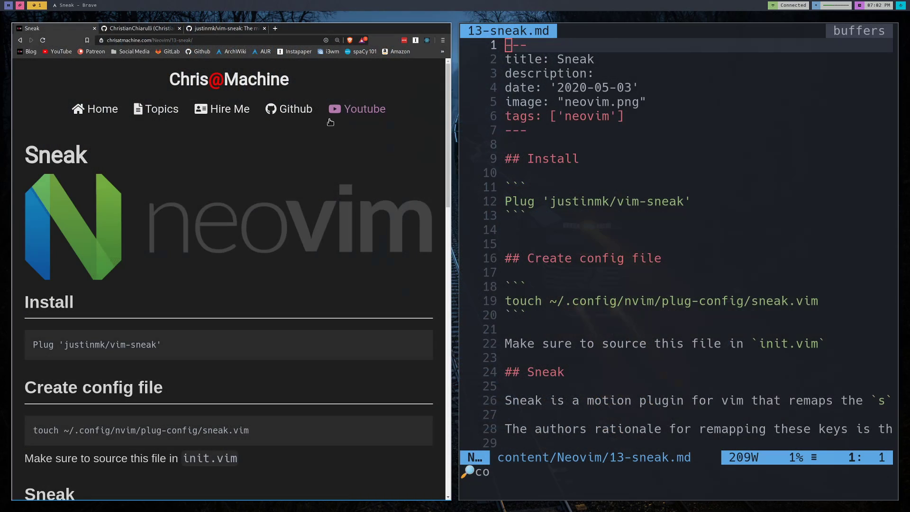
{"action": "mouse_move", "coordinate": [274, 314]}
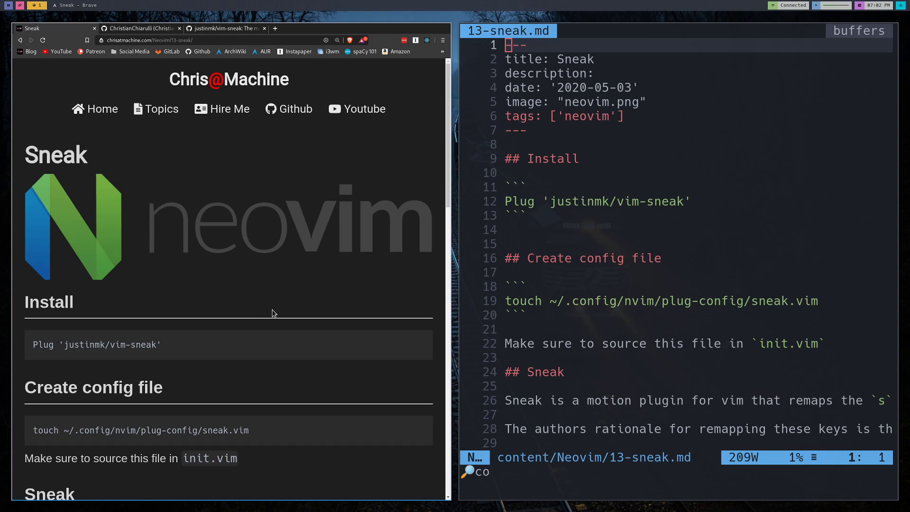
{"action": "mouse_move", "coordinate": [132, 194]}
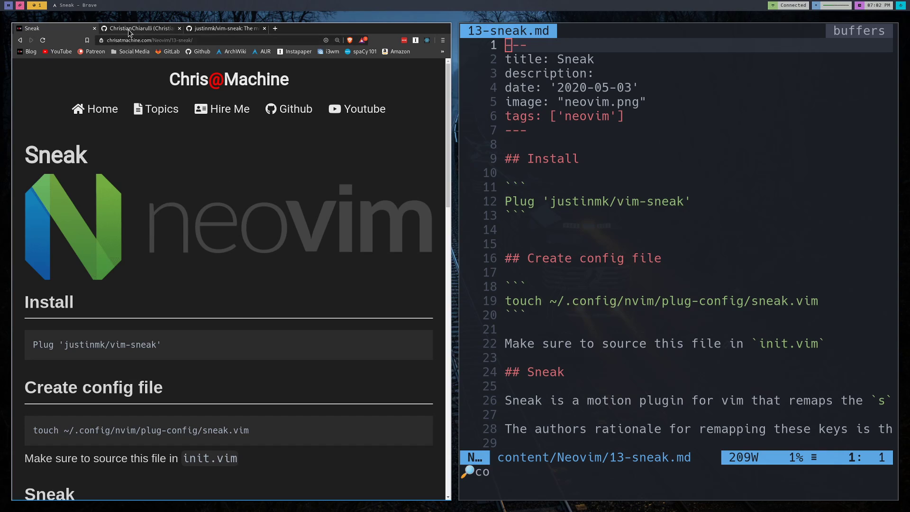
Browse the GitHub nvim config repository, marking the plugin install line and the init.vim name
{"action": "left_click", "coordinate": [137, 28]}
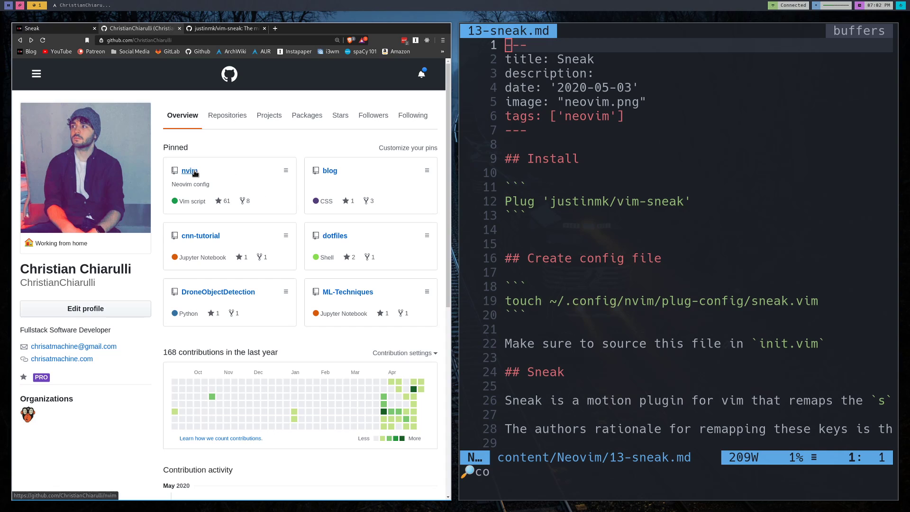
{"action": "left_click", "coordinate": [189, 171]}
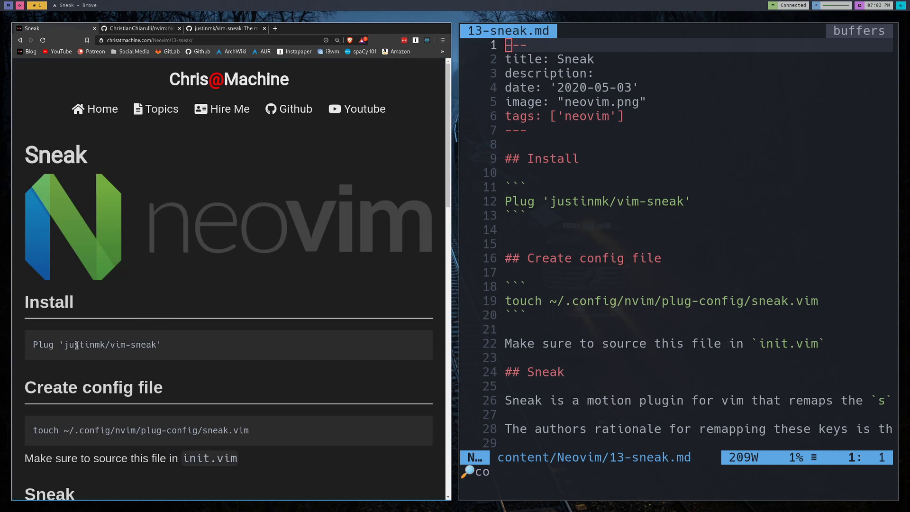
{"action": "double_click", "coordinate": [96, 345]}
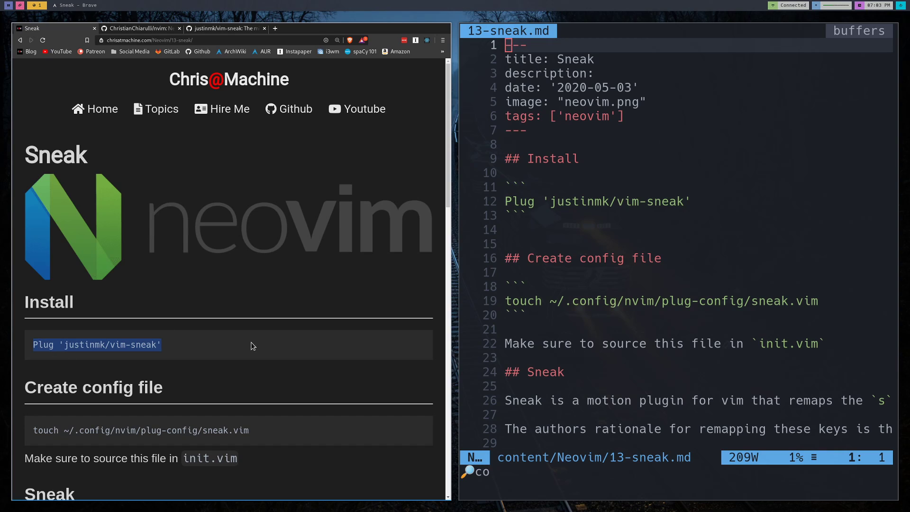
{"action": "scroll", "scroll_direction": "down", "scroll_amount": 3}
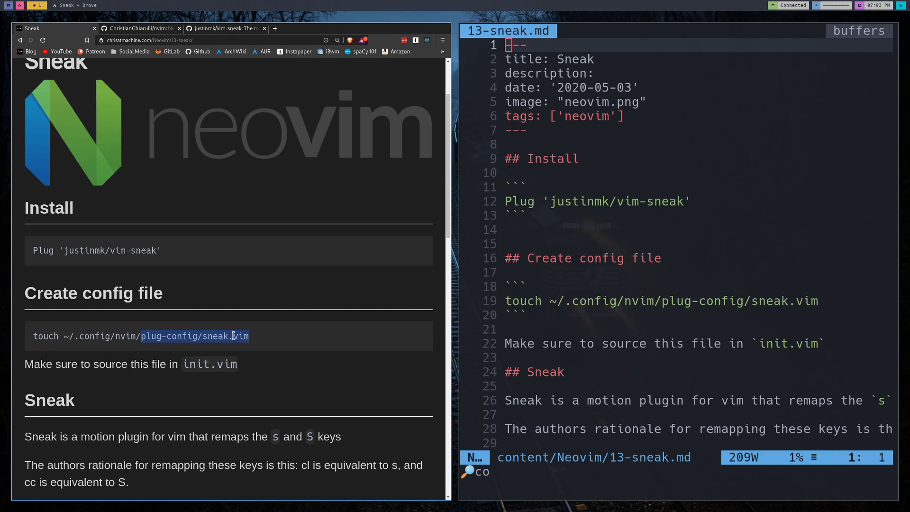
{"action": "left_click", "coordinate": [205, 336]}
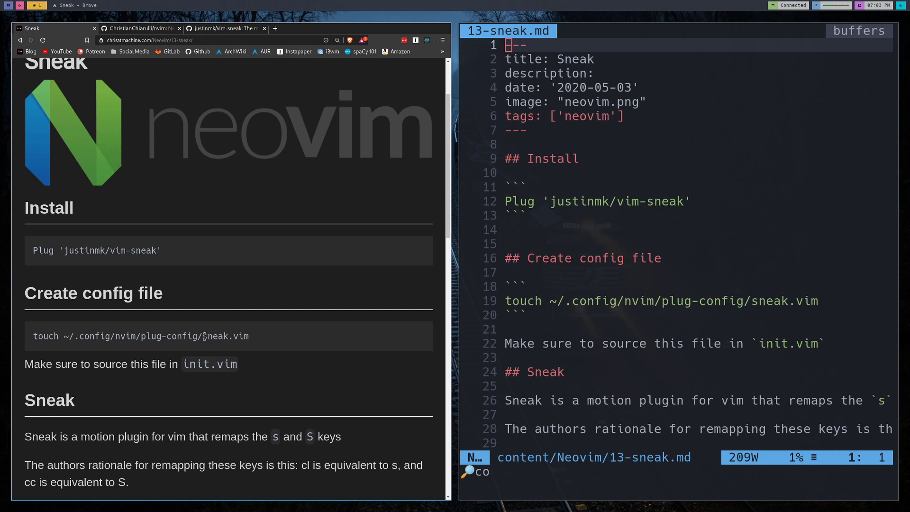
{"action": "double_click", "coordinate": [225, 336]}
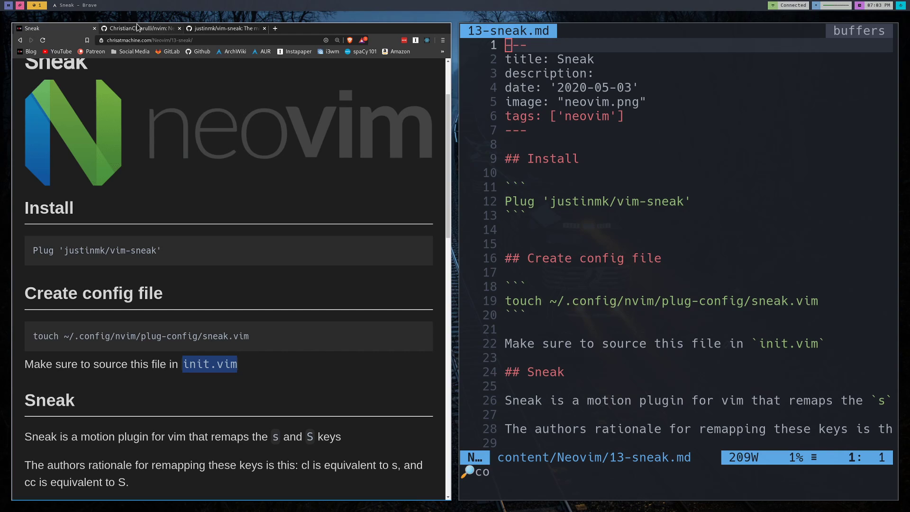
{"action": "scroll", "scroll_direction": "down", "scroll_amount": 3}
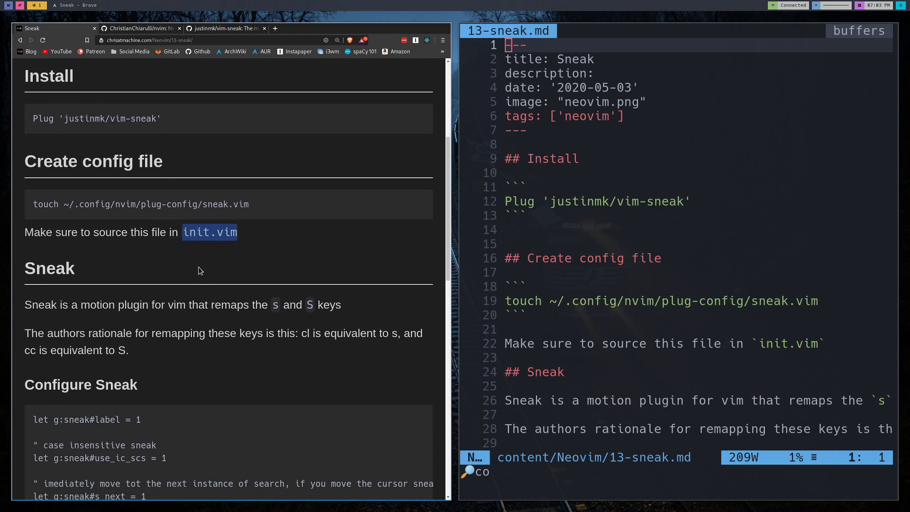
{"action": "scroll", "scroll_direction": "down", "scroll_amount": 3}
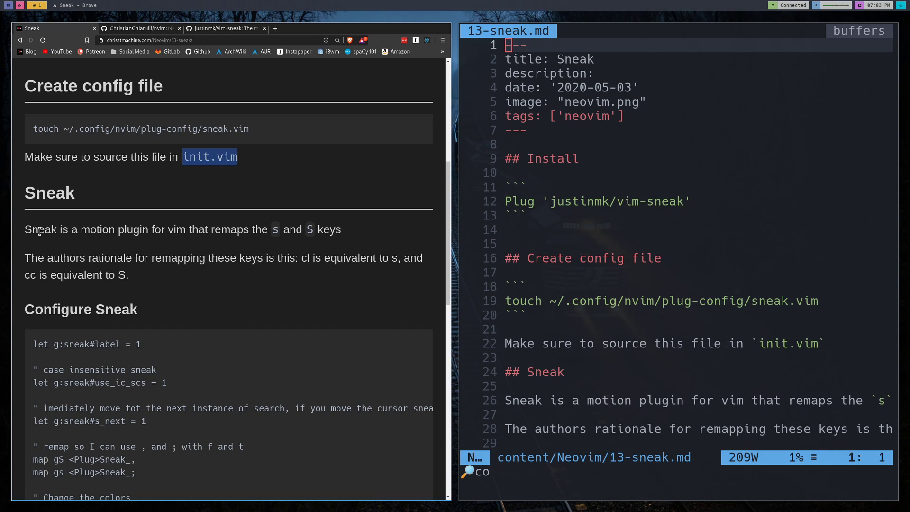
{"action": "mouse_move", "coordinate": [307, 230]}
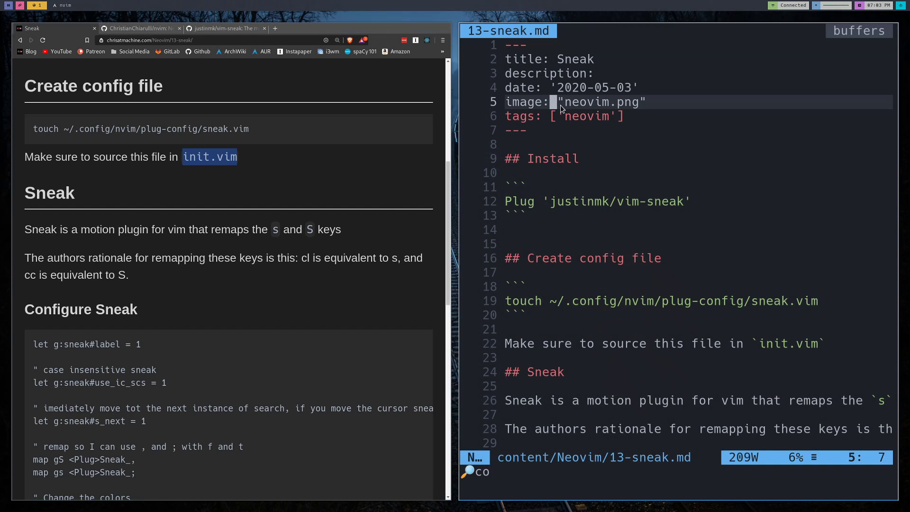
Insert junk text 'laskdjf' at the Install heading in 13-sneak.md and undo it
{"action": "key", "text": "k"}
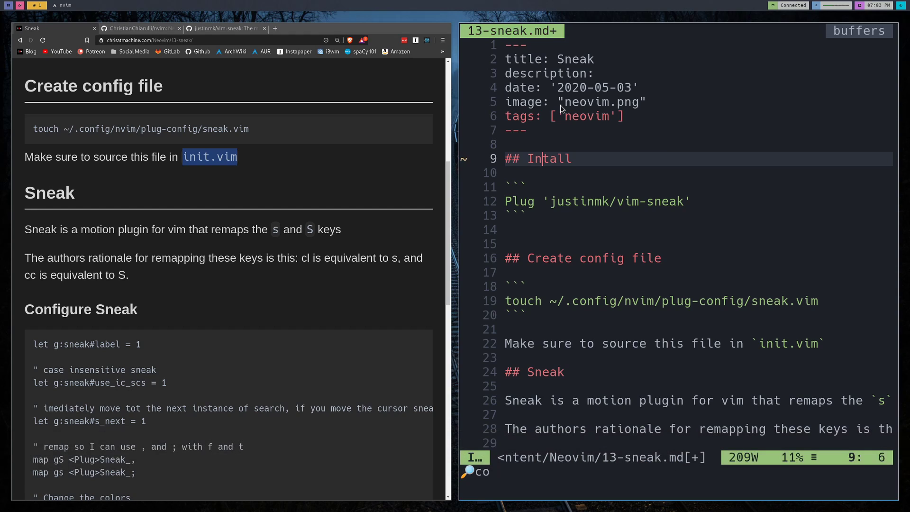
{"action": "type", "text": "laskdjf"}
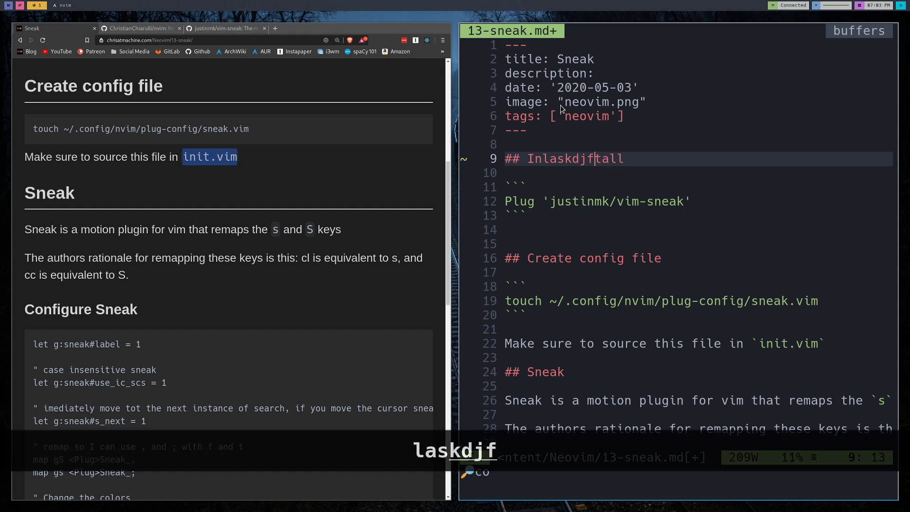
{"action": "key", "text": "u"}
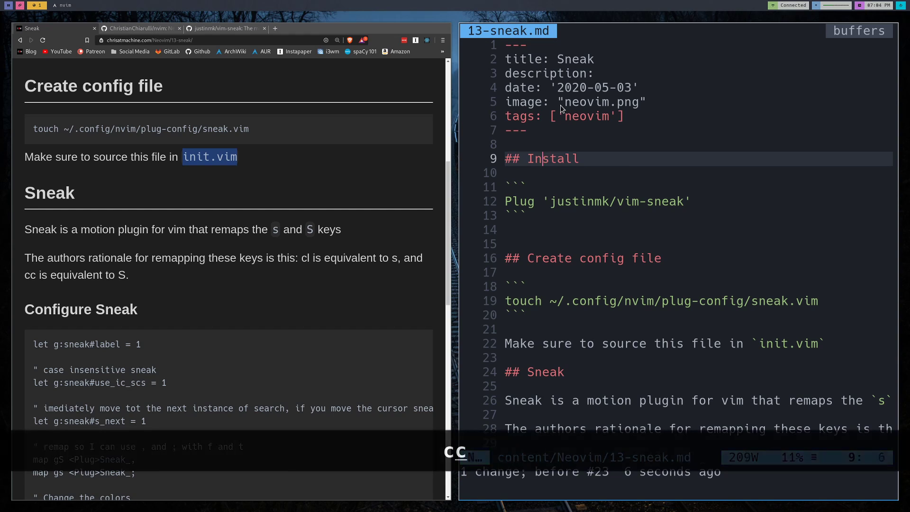
{"action": "key", "text": "dd"}
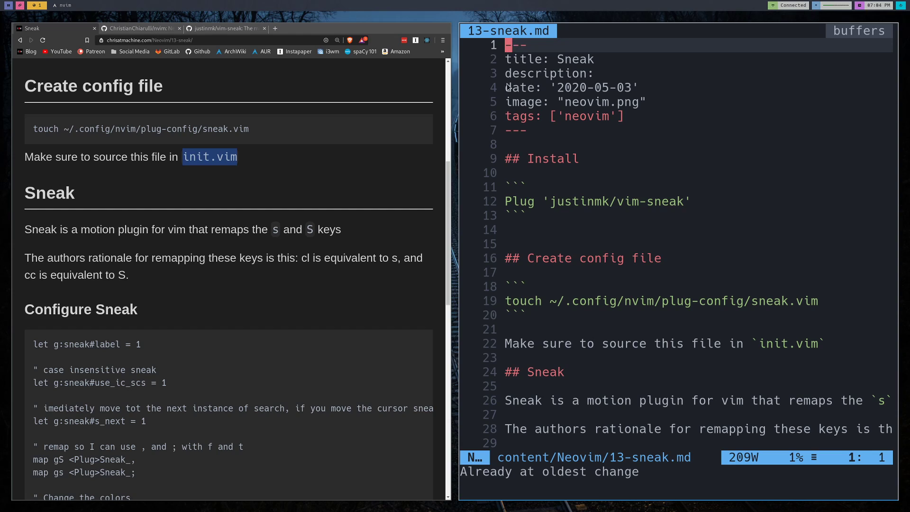
{"action": "mouse_move", "coordinate": [513, 201]}
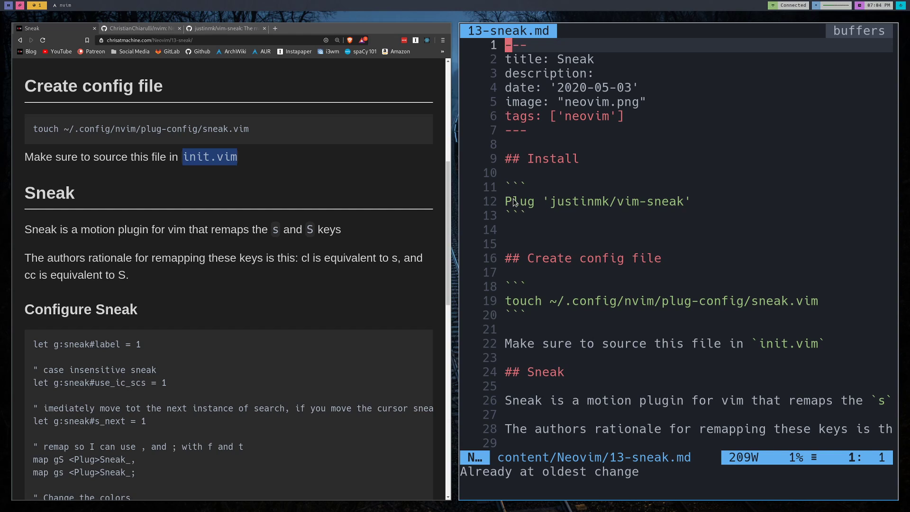
{"action": "mouse_move", "coordinate": [520, 153]}
{"action": "type", "text": "Pl"}
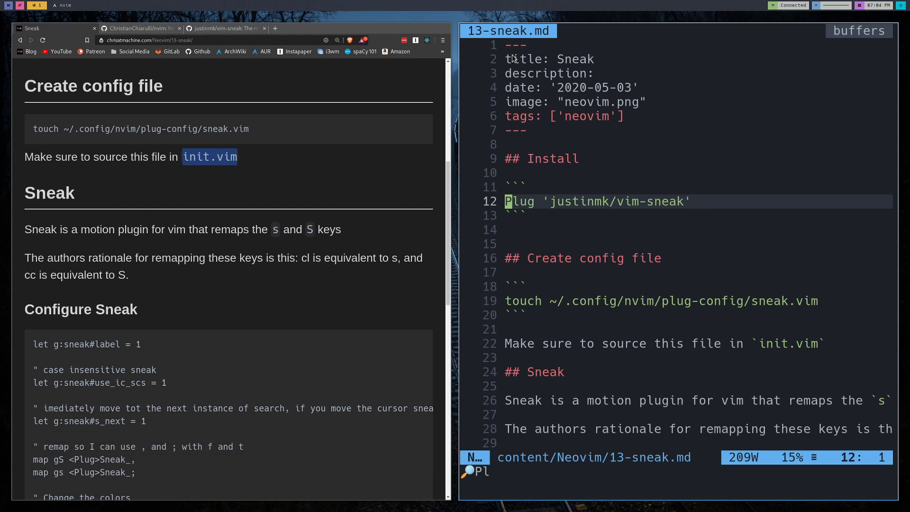
{"action": "mouse_move", "coordinate": [476, 475]}
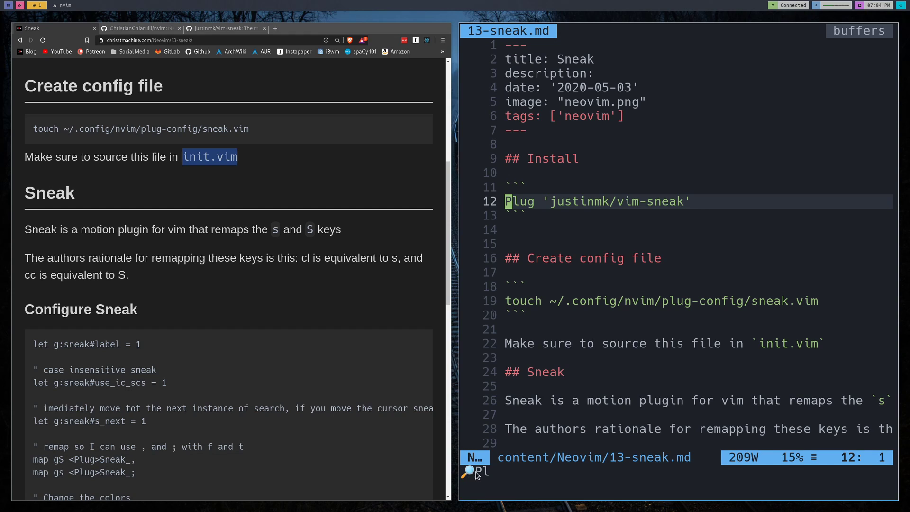
Mark the magnifier prompt setting on the page, then insert and undo 'laksdjf' at the post's top
{"action": "scroll", "scroll_direction": "down", "scroll_amount": 3}
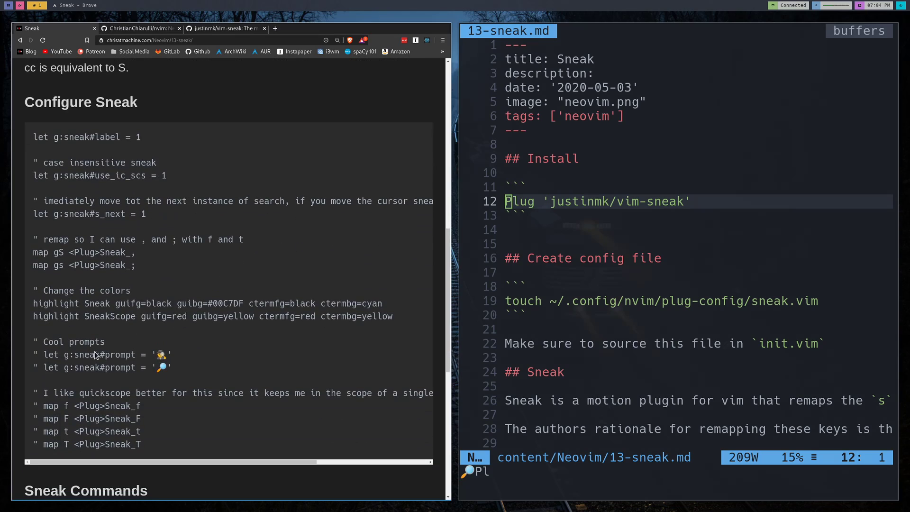
{"action": "double_click", "coordinate": [104, 367]}
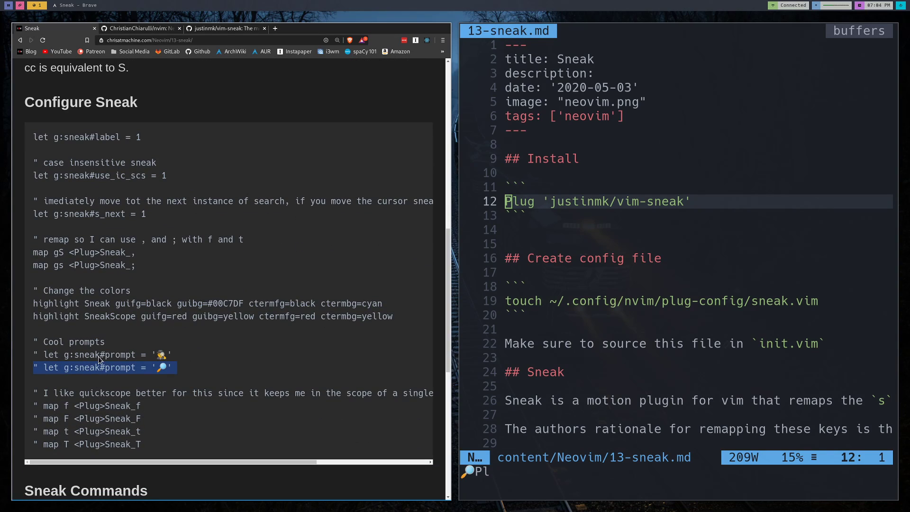
{"action": "mouse_move", "coordinate": [116, 204]}
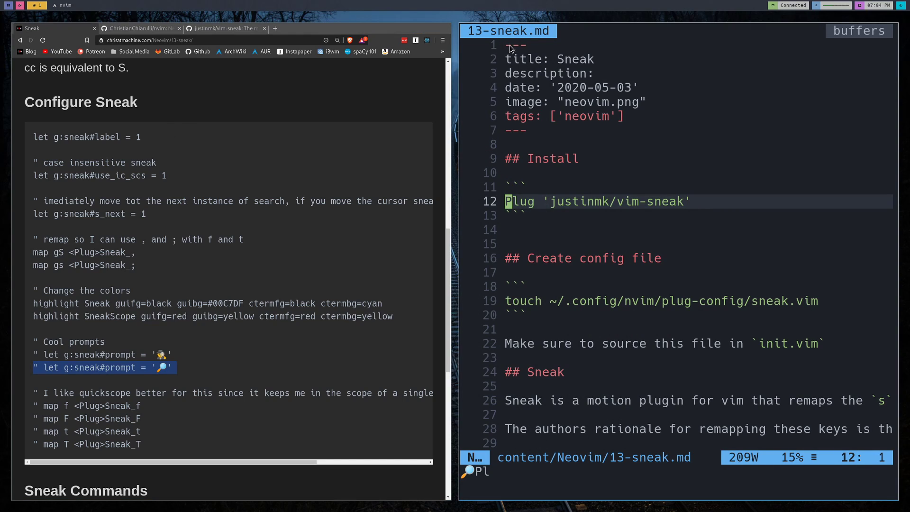
{"action": "key", "text": "gg"}
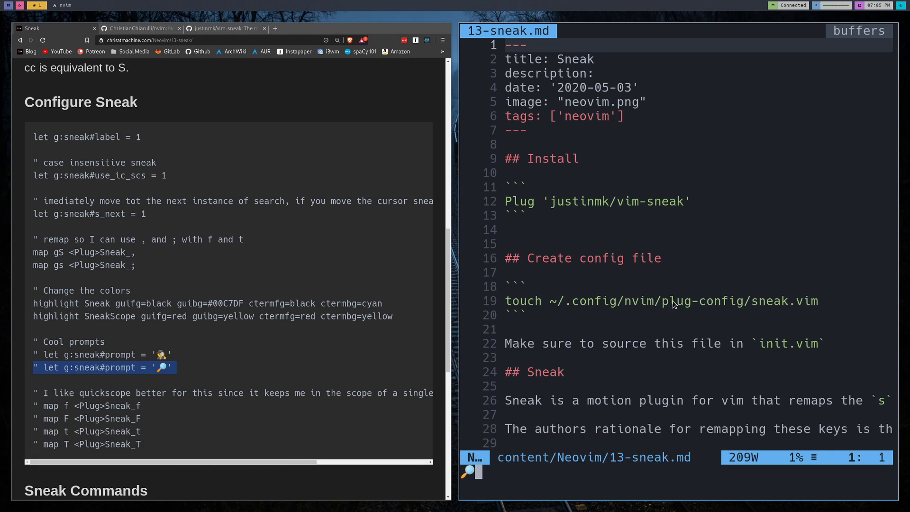
{"action": "mouse_move", "coordinate": [531, 116]}
{"action": "type", "text": "co"}
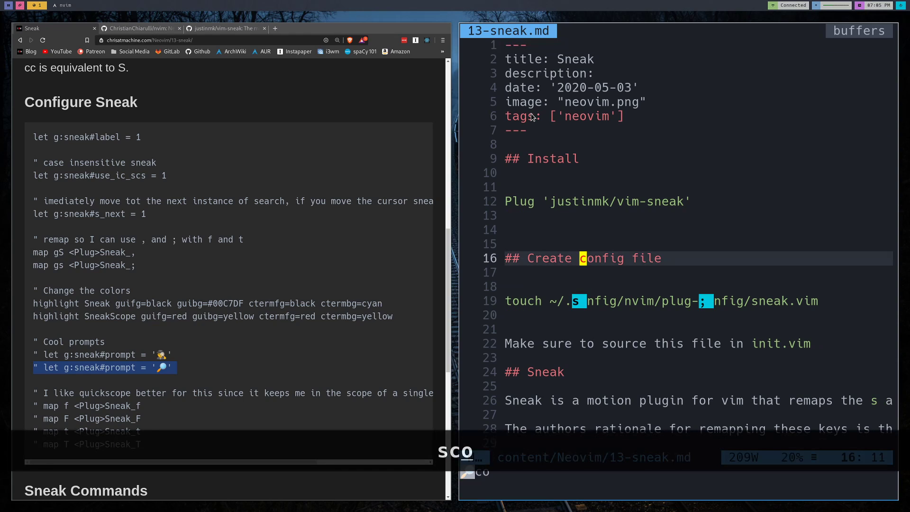
{"action": "mouse_move", "coordinate": [584, 260]}
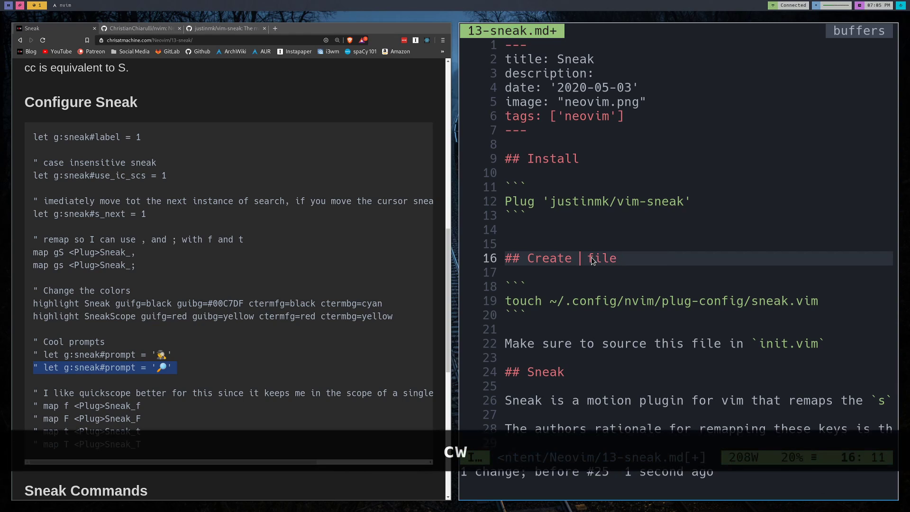
{"action": "type", "text": "laksdjf"}
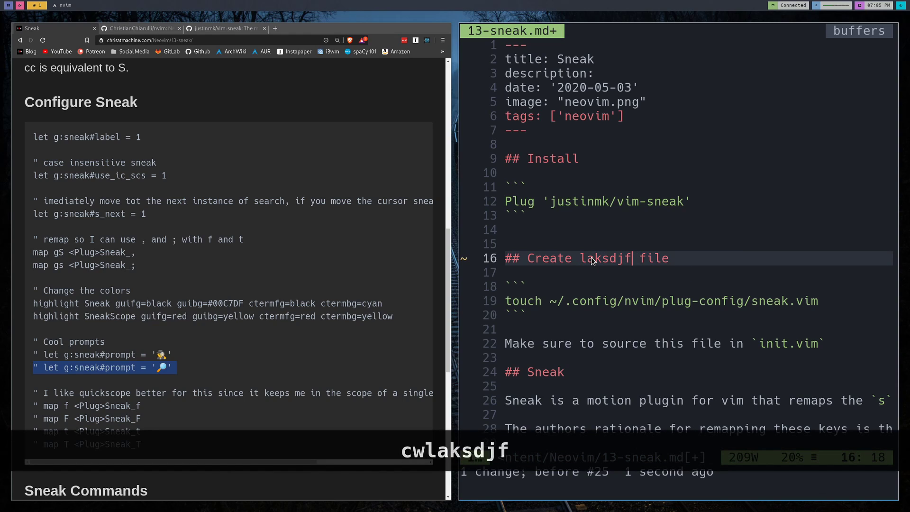
{"action": "key", "text": "u"}
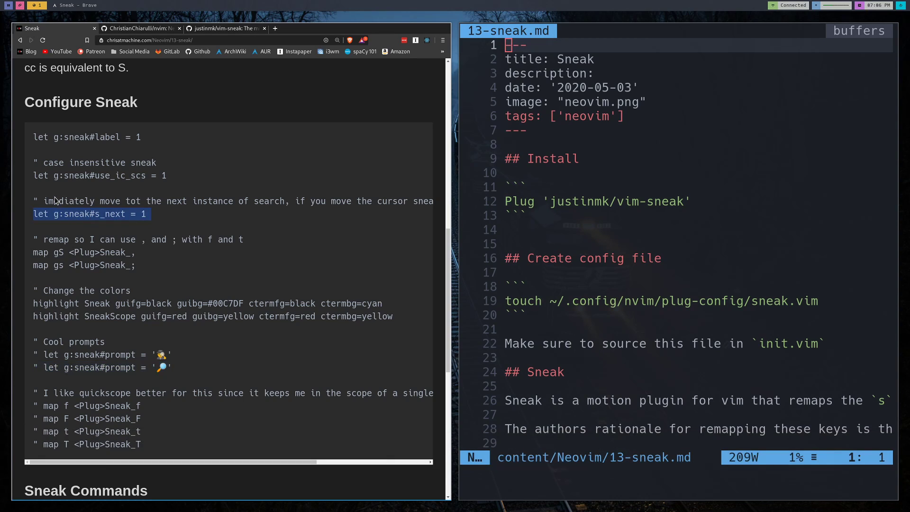
Select the 'let g:sneak#s_next = 1' line and step through a Sneak search in Neovim
{"action": "double_click", "coordinate": [68, 201]}
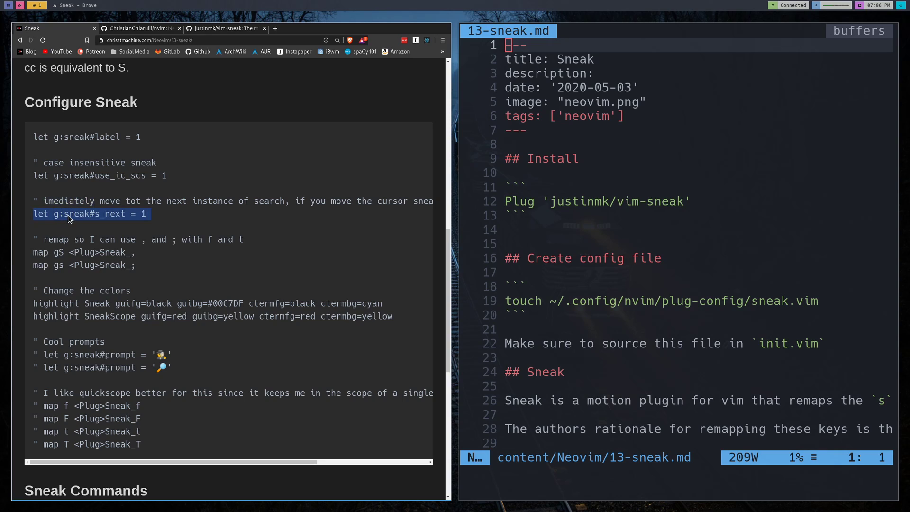
{"action": "mouse_move", "coordinate": [121, 216]}
{"action": "type", "text": "co"}
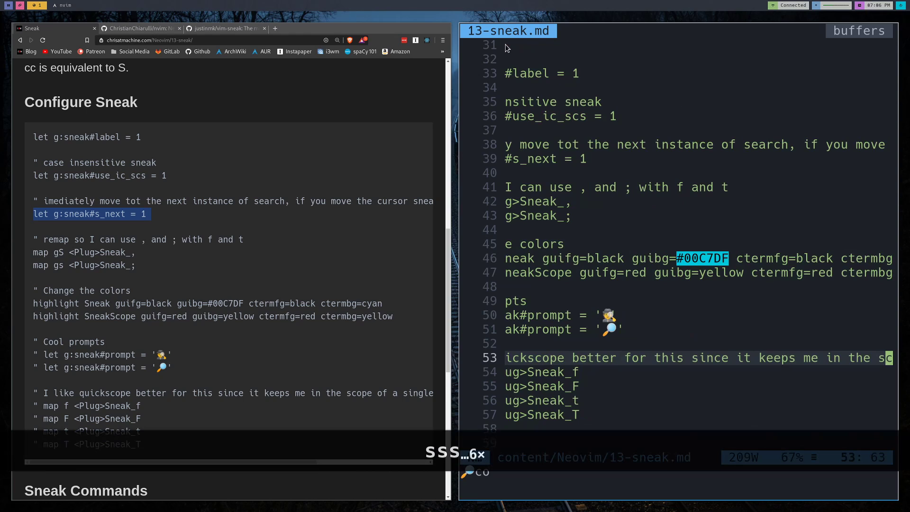
{"action": "key", "text": "Escape"}
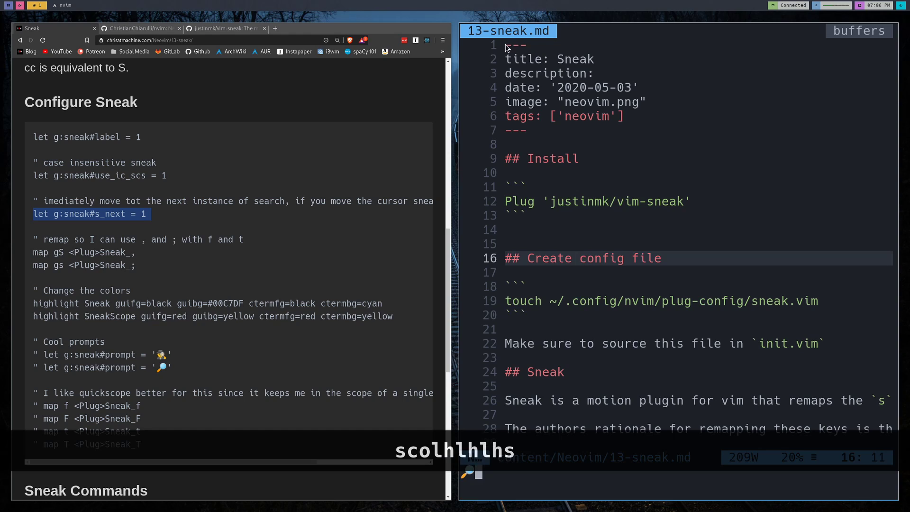
{"action": "key", "text": "Escape"}
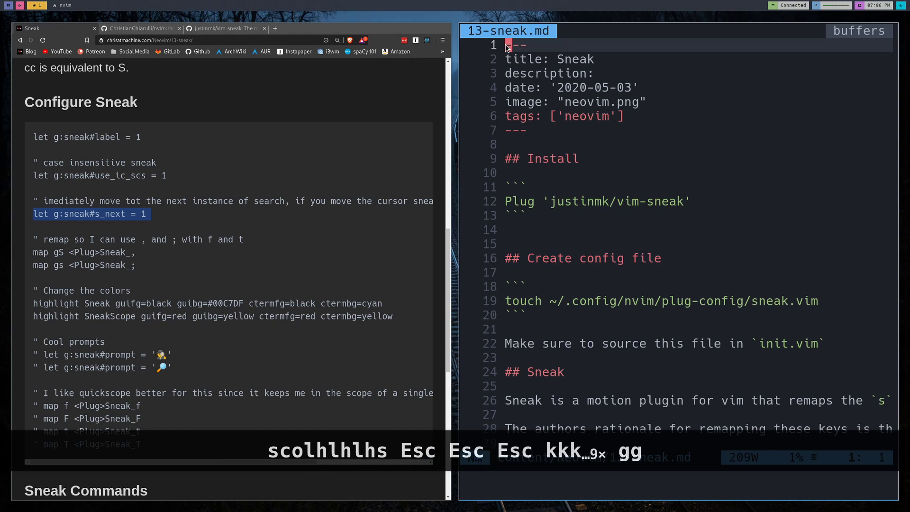
{"action": "mouse_move", "coordinate": [574, 221]}
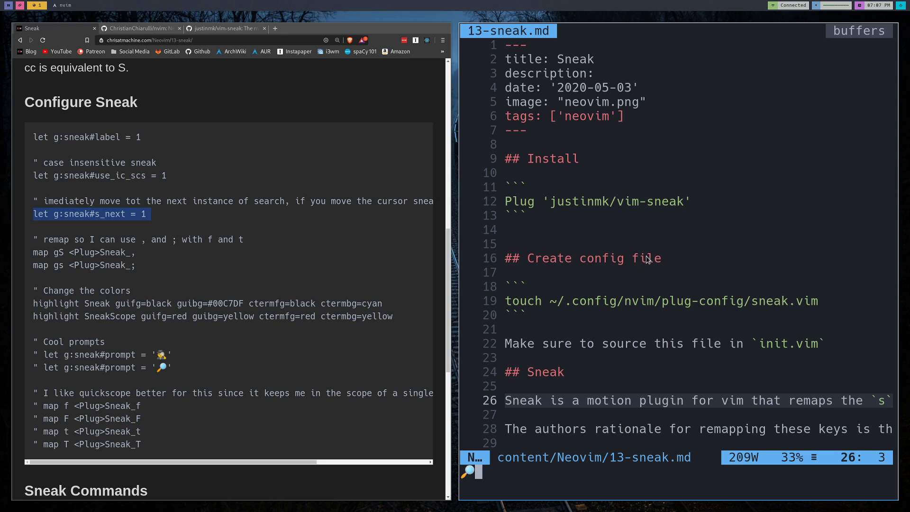
{"action": "mouse_move", "coordinate": [659, 260]}
{"action": "type", "text": "fi"}
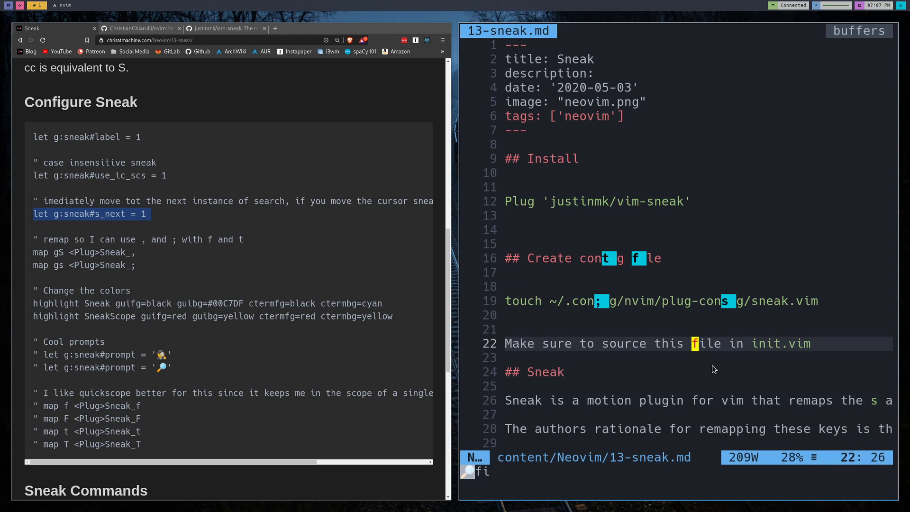
{"action": "mouse_move", "coordinate": [696, 349]}
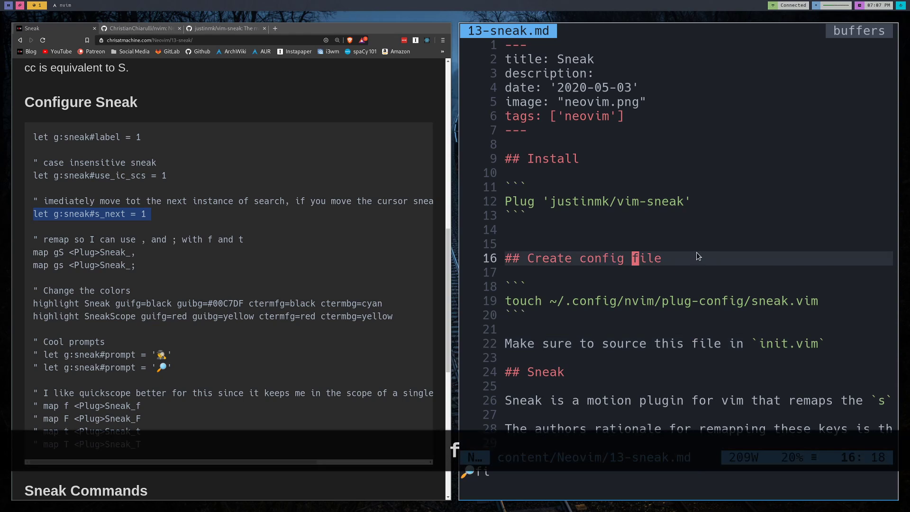
{"action": "key", "text": "j"}
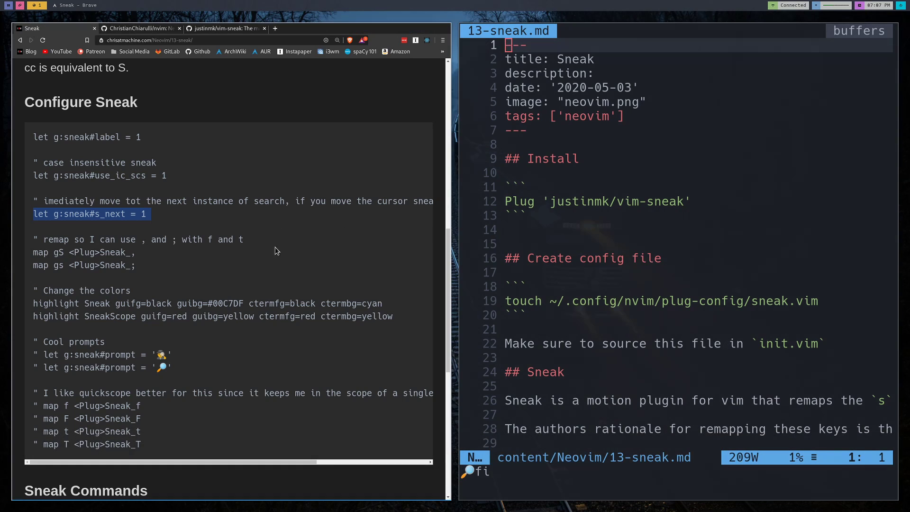
{"action": "mouse_move", "coordinate": [170, 344]}
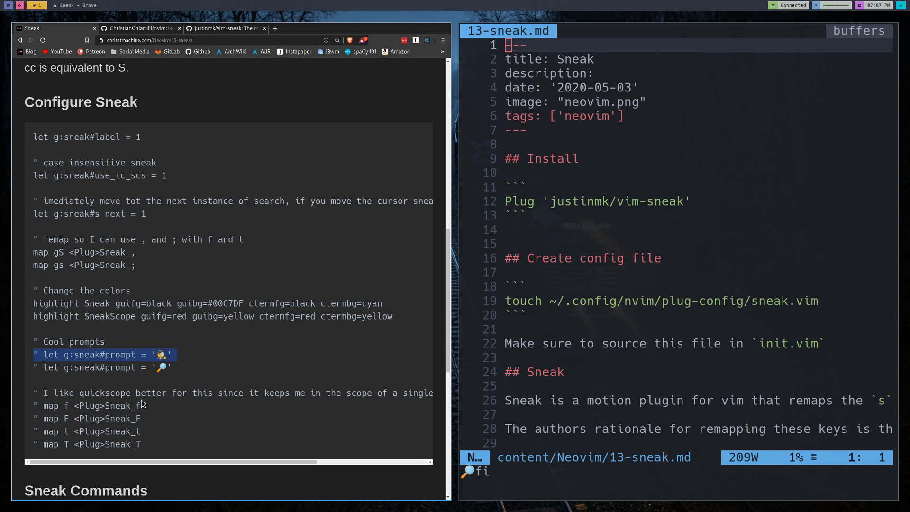
{"action": "mouse_move", "coordinate": [144, 404]}
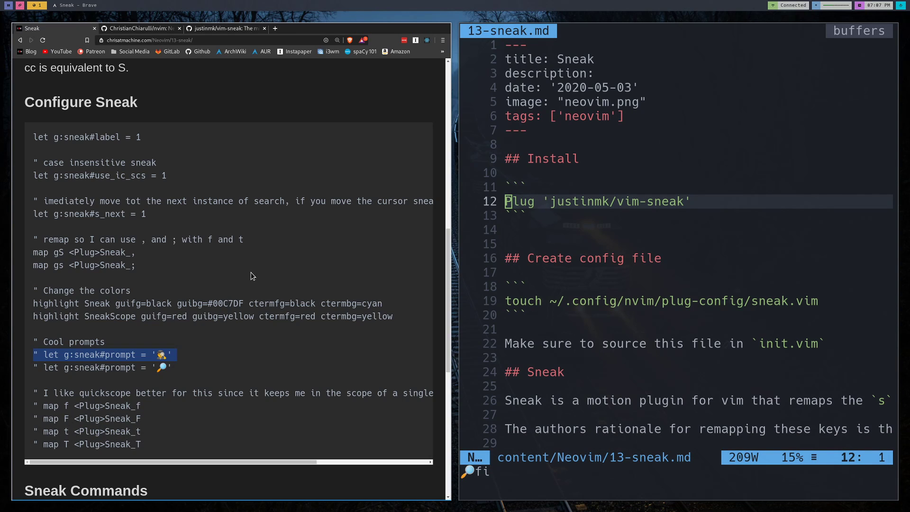
{"action": "mouse_move", "coordinate": [41, 406]}
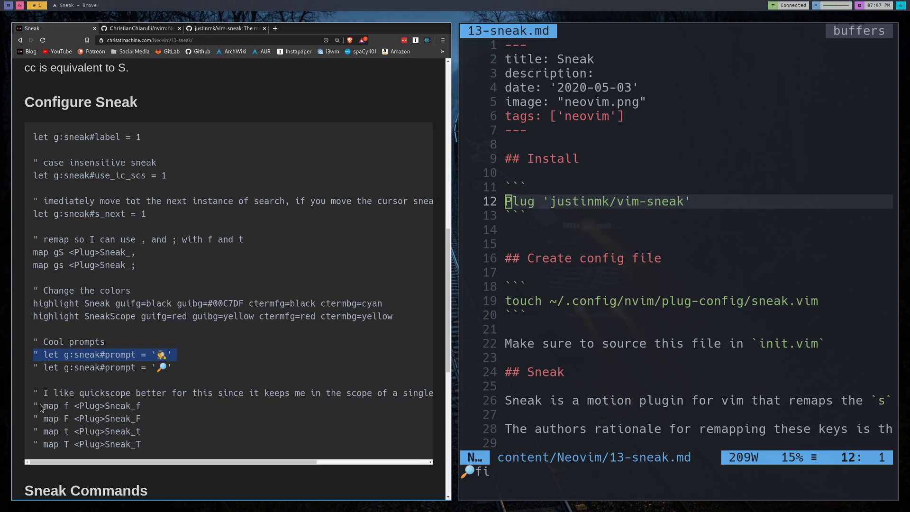
Mark the four commented 'map f/F/t/T <Plug>Sneak_' lines, then begin a two-character search
{"action": "left_click_drag", "start_coordinate": [39, 405], "coordinate": [148, 444]}
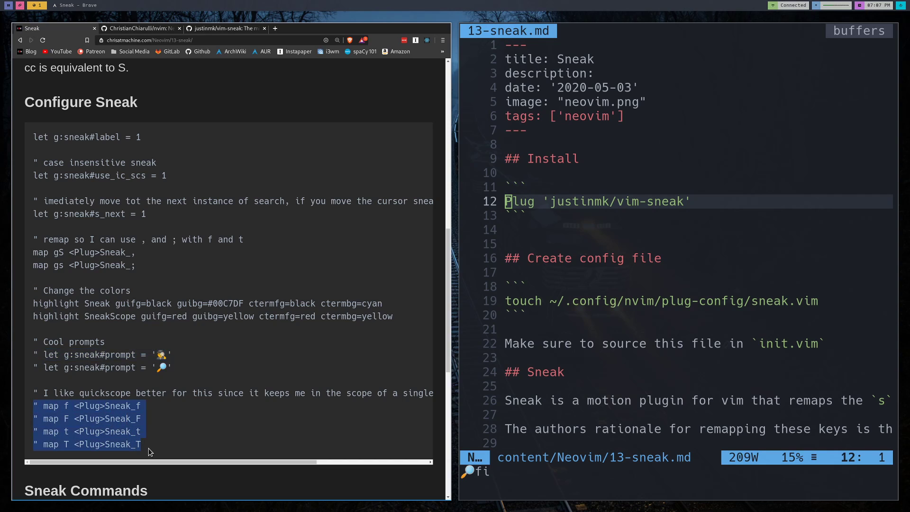
{"action": "mouse_move", "coordinate": [134, 413]}
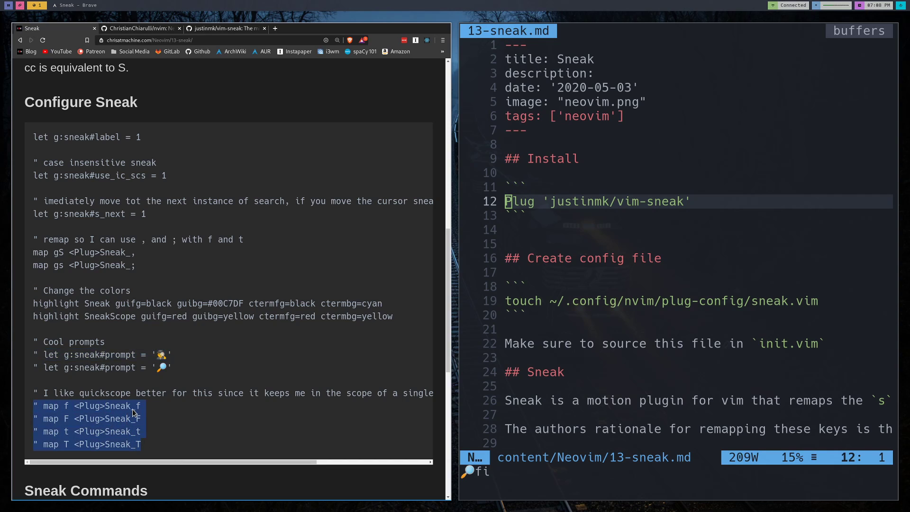
{"action": "mouse_move", "coordinate": [106, 450]}
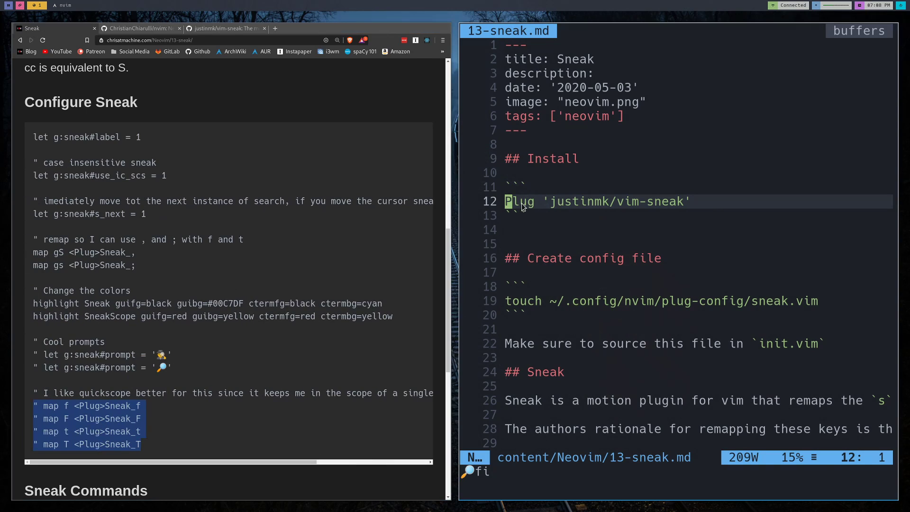
{"action": "key", "text": "j"}
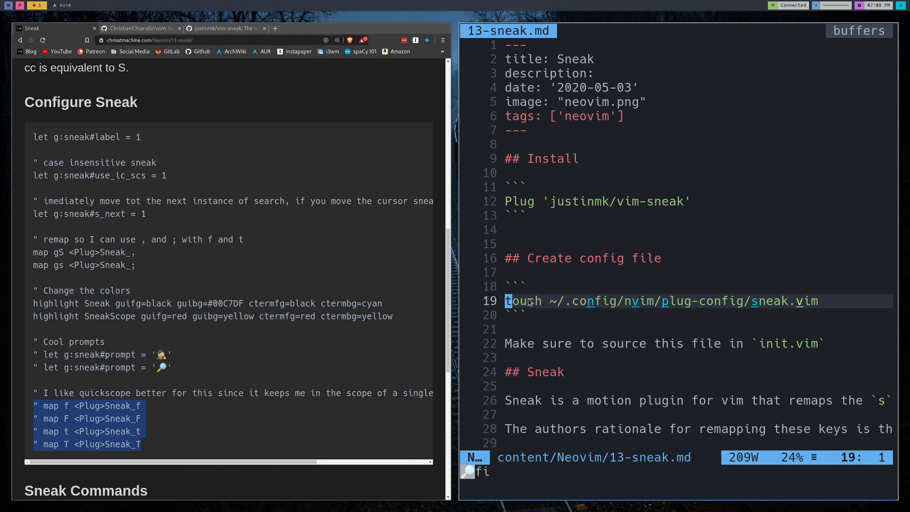
{"action": "mouse_move", "coordinate": [577, 304]}
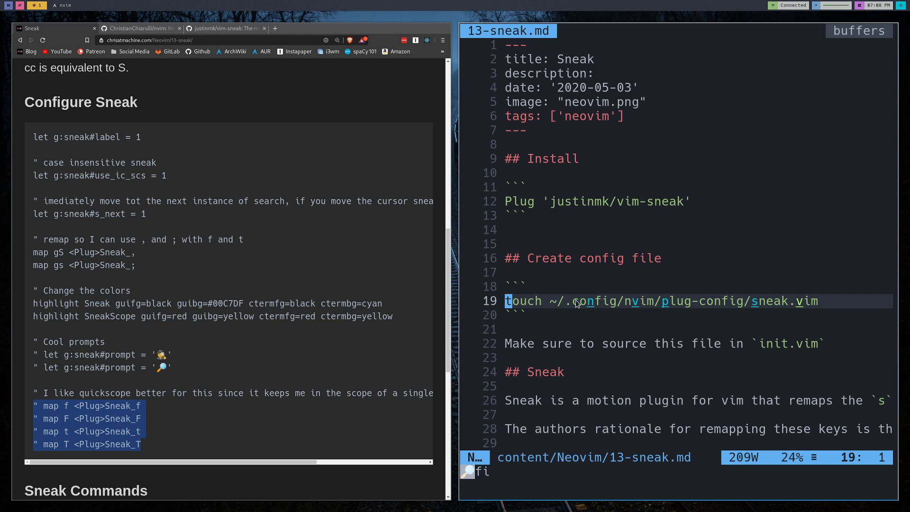
{"action": "mouse_move", "coordinate": [564, 336]}
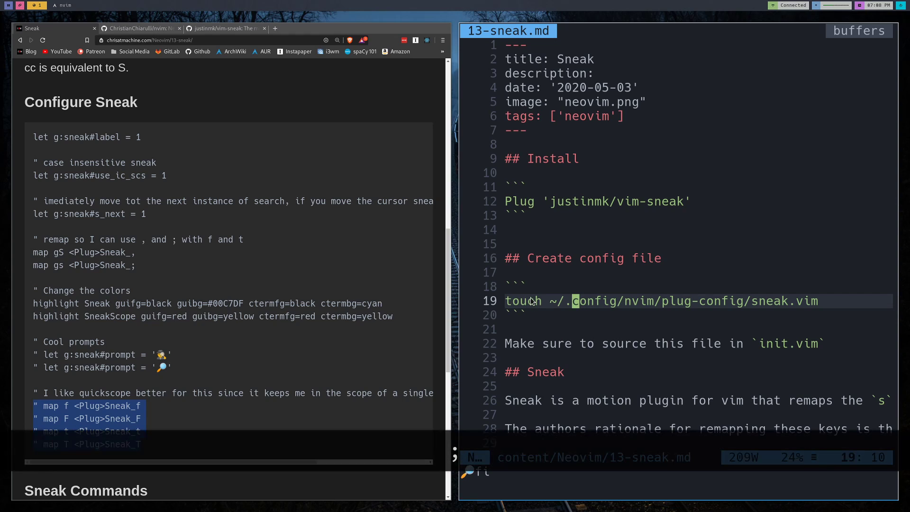
{"action": "key", "text": "k"}
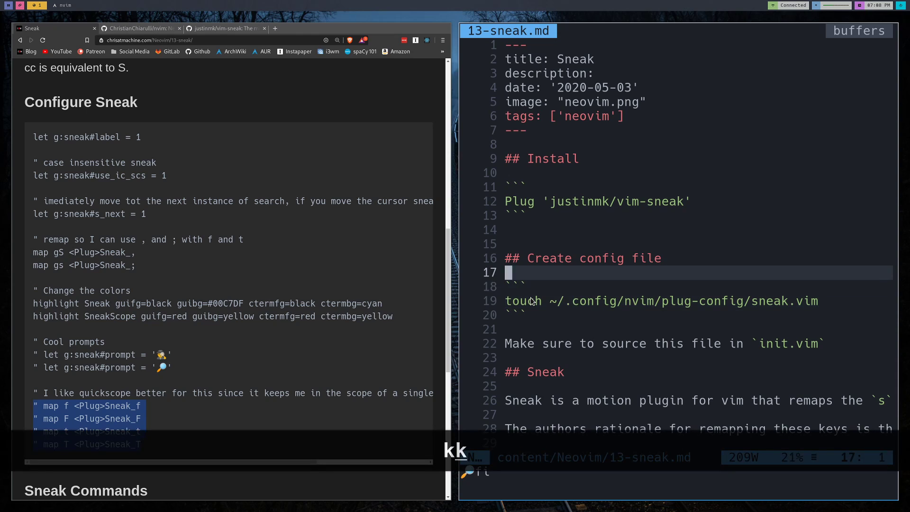
{"action": "key", "text": "j"}
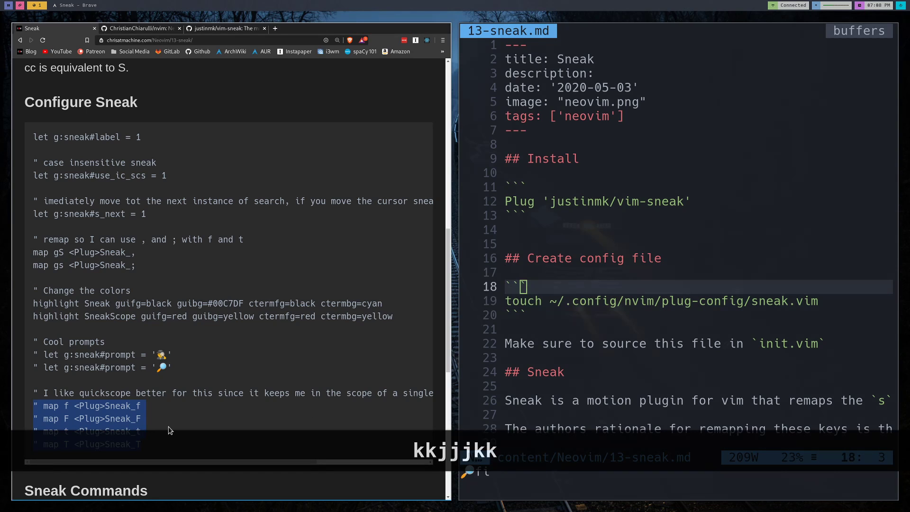
Scroll the blog page down to the Sneak Commands list and the Link to Sneak repo section
{"action": "scroll", "scroll_direction": "down", "scroll_amount": 3}
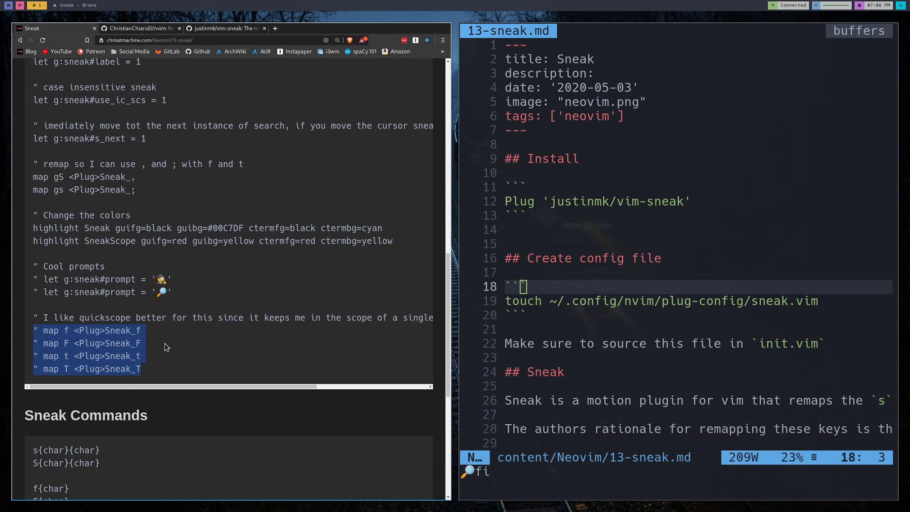
{"action": "scroll", "scroll_direction": "down", "scroll_amount": 3}
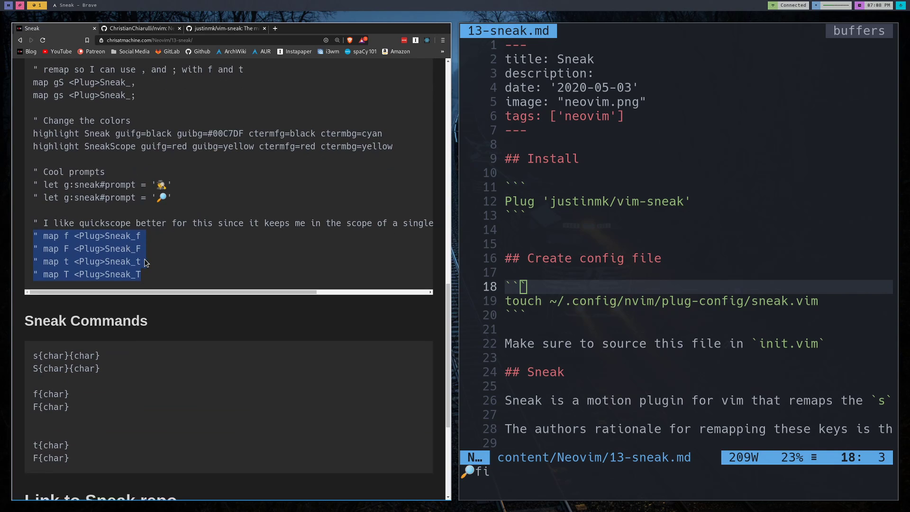
{"action": "scroll", "scroll_direction": "down", "scroll_amount": 3}
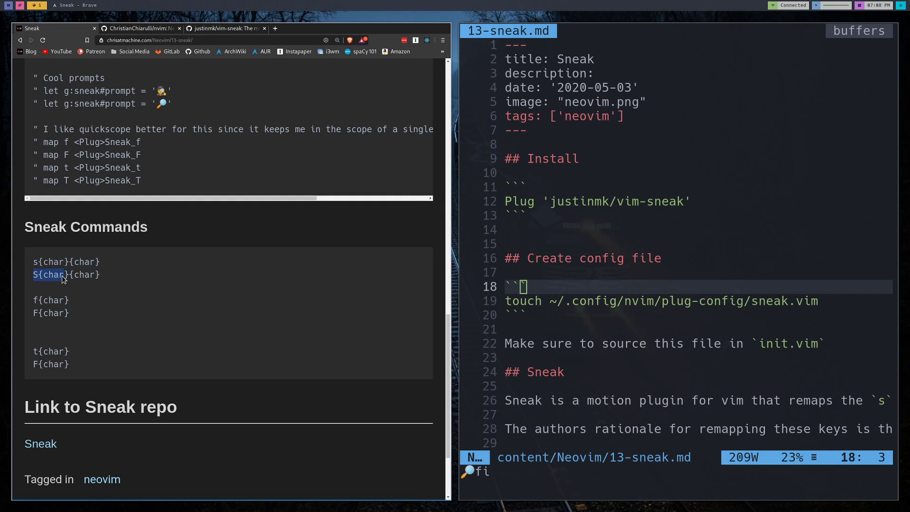
{"action": "mouse_move", "coordinate": [38, 302]}
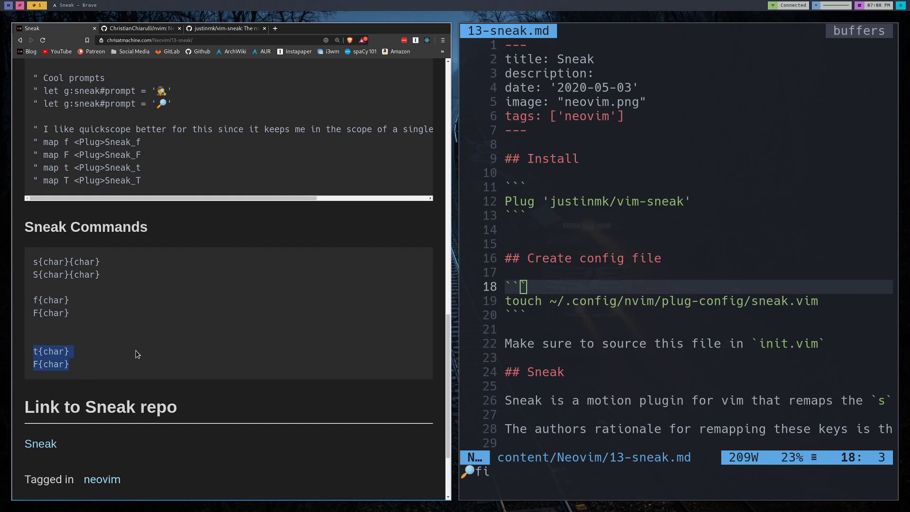
{"action": "scroll", "scroll_direction": "down", "scroll_amount": 3}
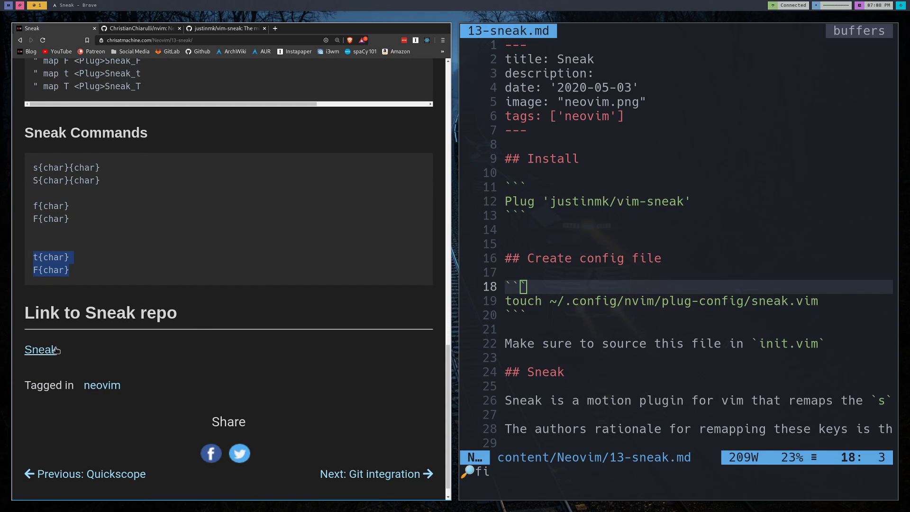
{"action": "mouse_move", "coordinate": [163, 322]}
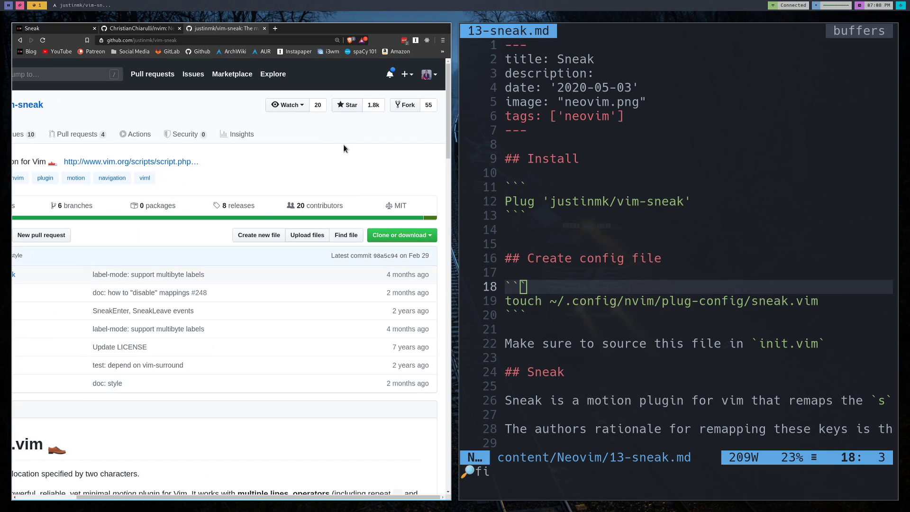
Star the justinmk/vim-sneak repository on GitHub
{"action": "left_click", "coordinate": [347, 105]}
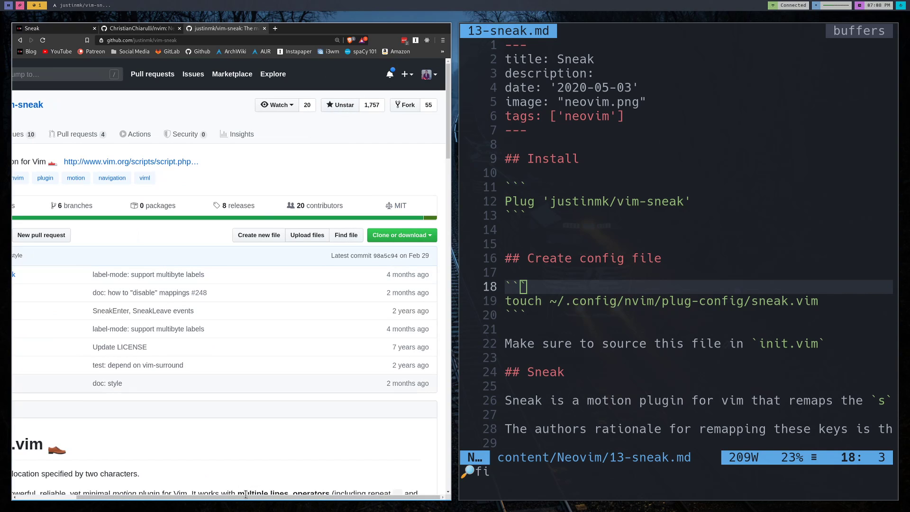